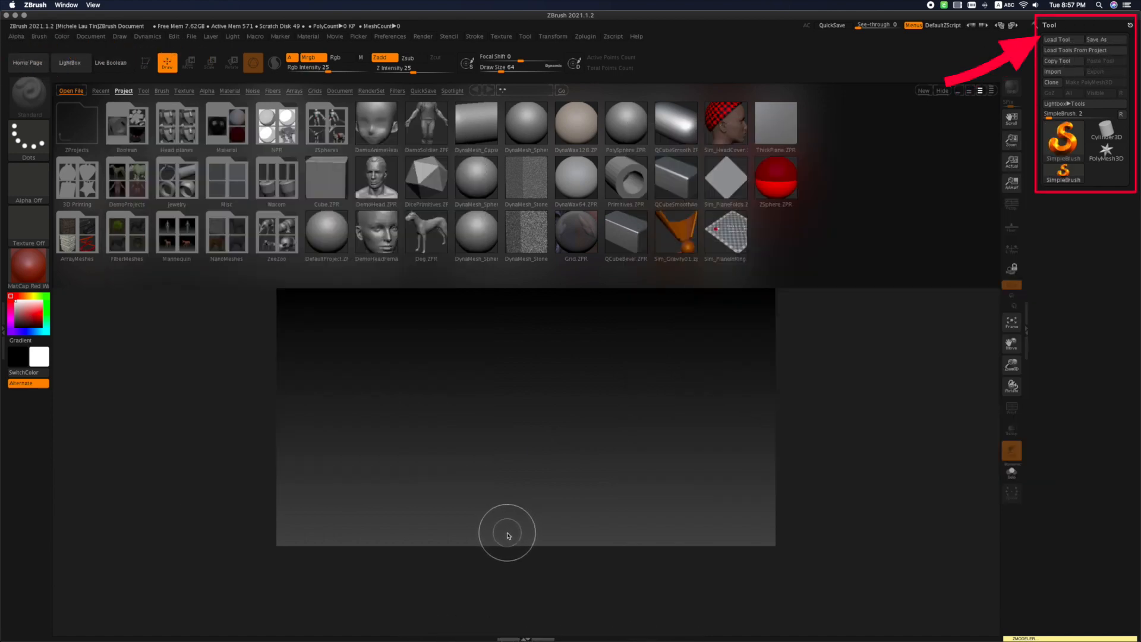
mouse_move(523, 510)
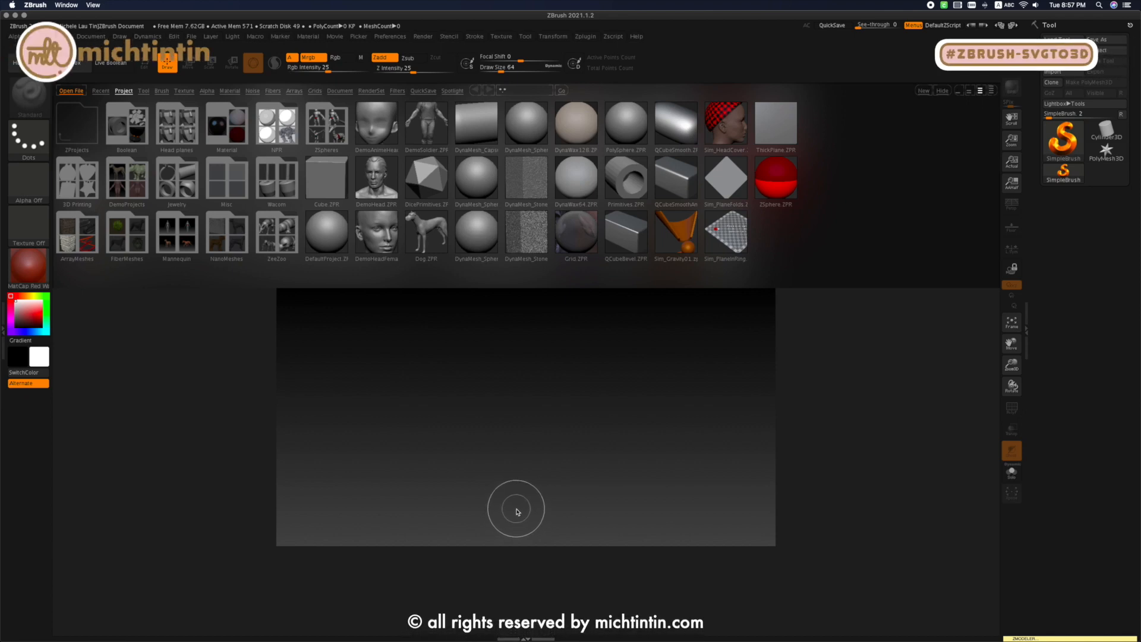
mouse_move(521, 500)
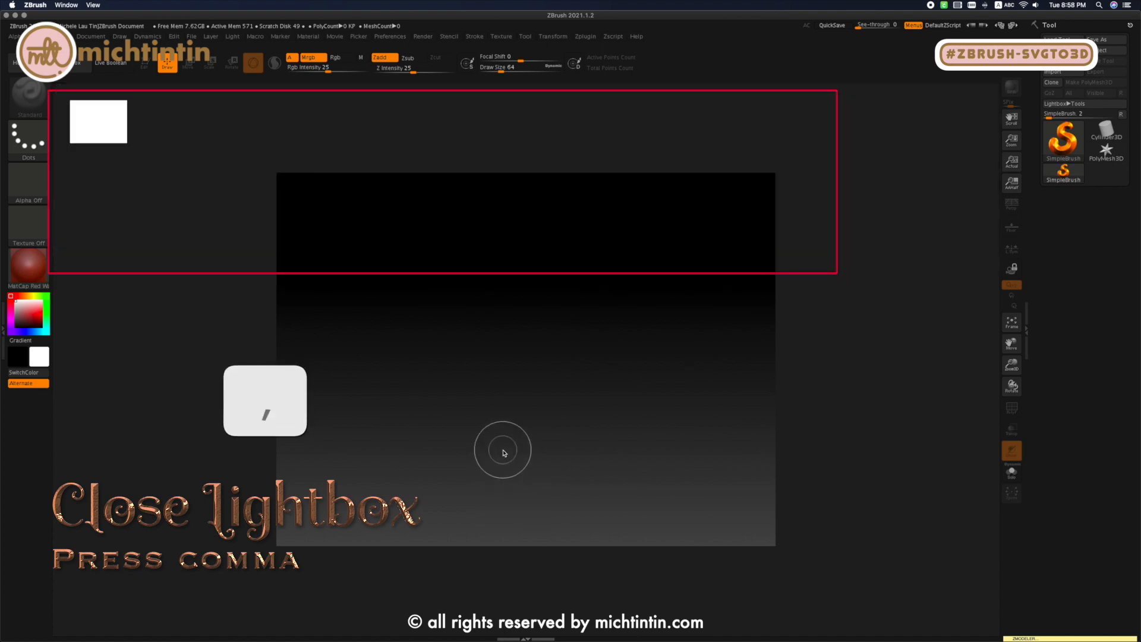
Step: Close the LightBox project browser to leave an empty canvas
key(comma)
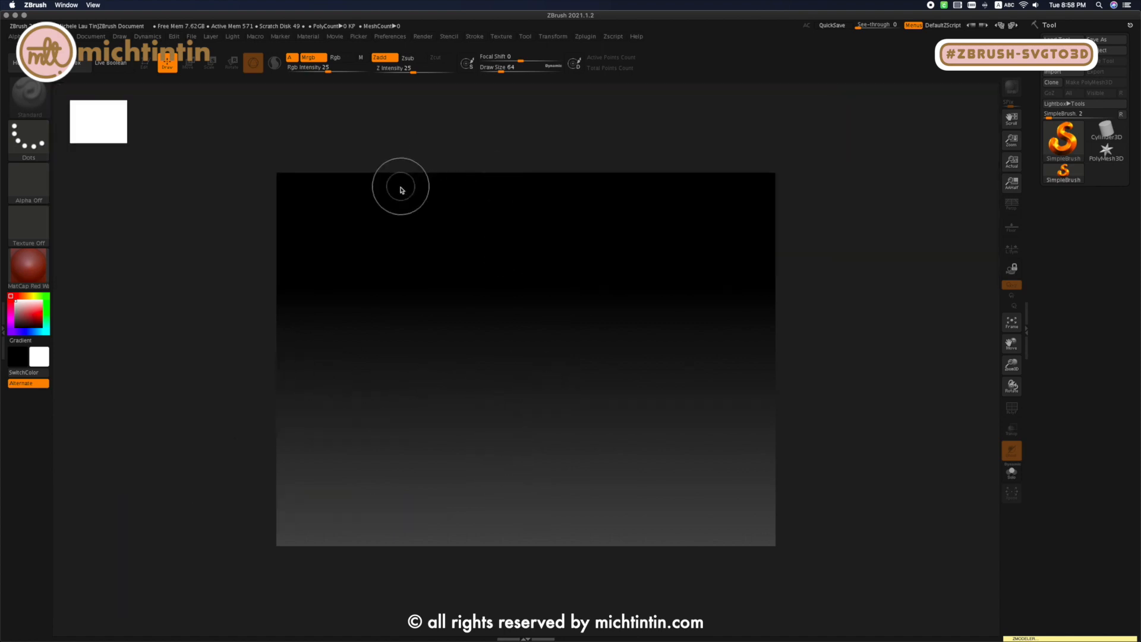
Step: Import Logo.svg as a new SVG shape through the Text 3D & Vector Shapes plugin
click(585, 36)
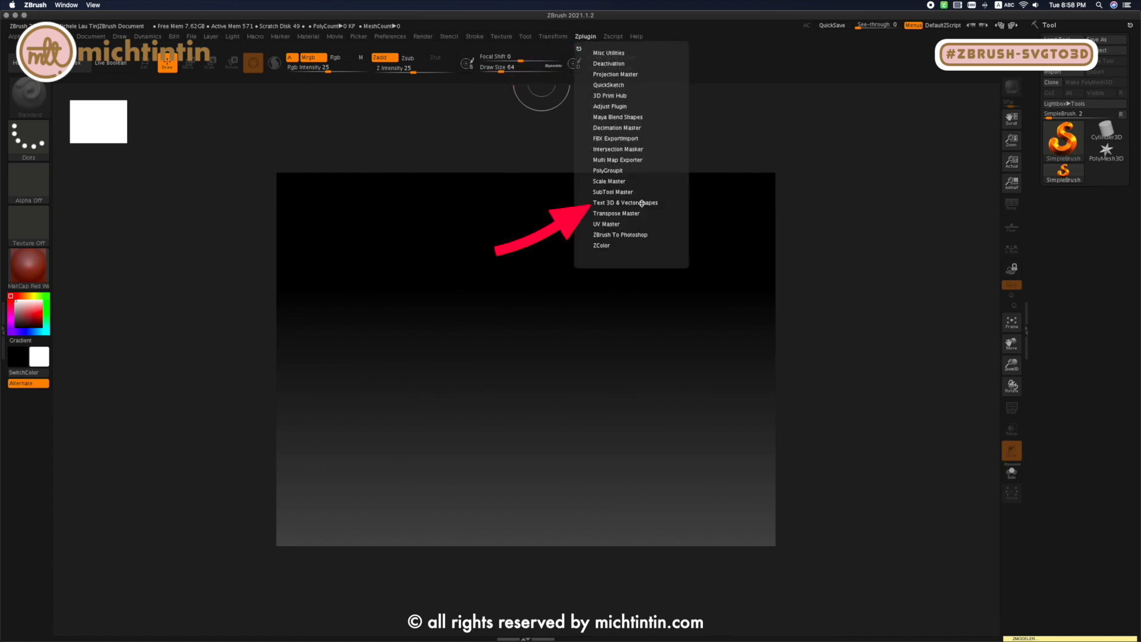
click(625, 202)
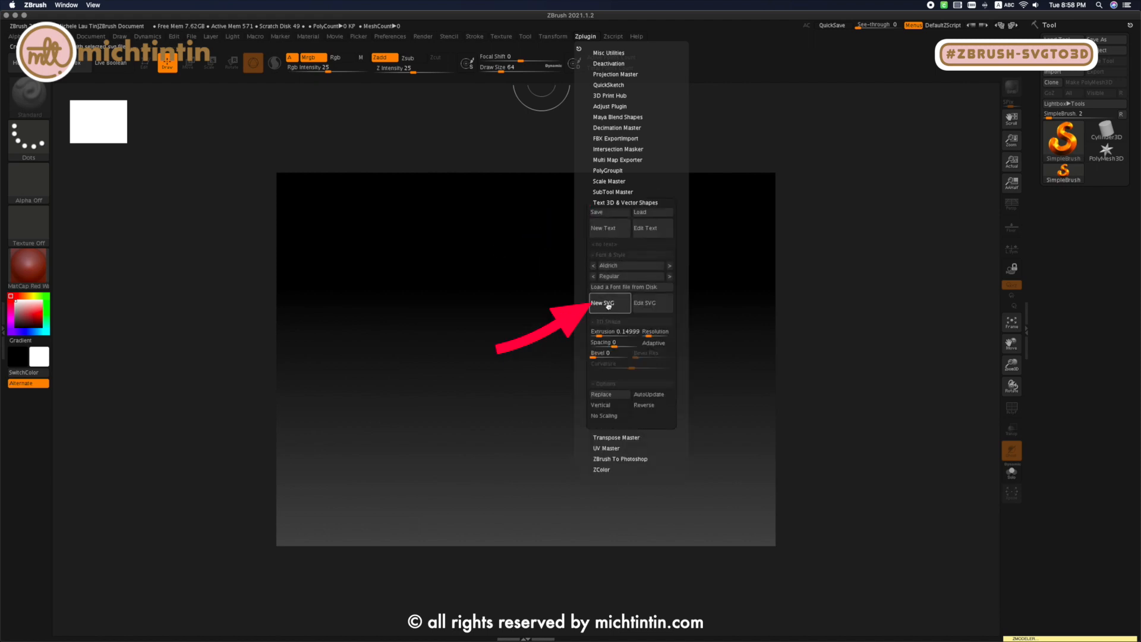
click(608, 303)
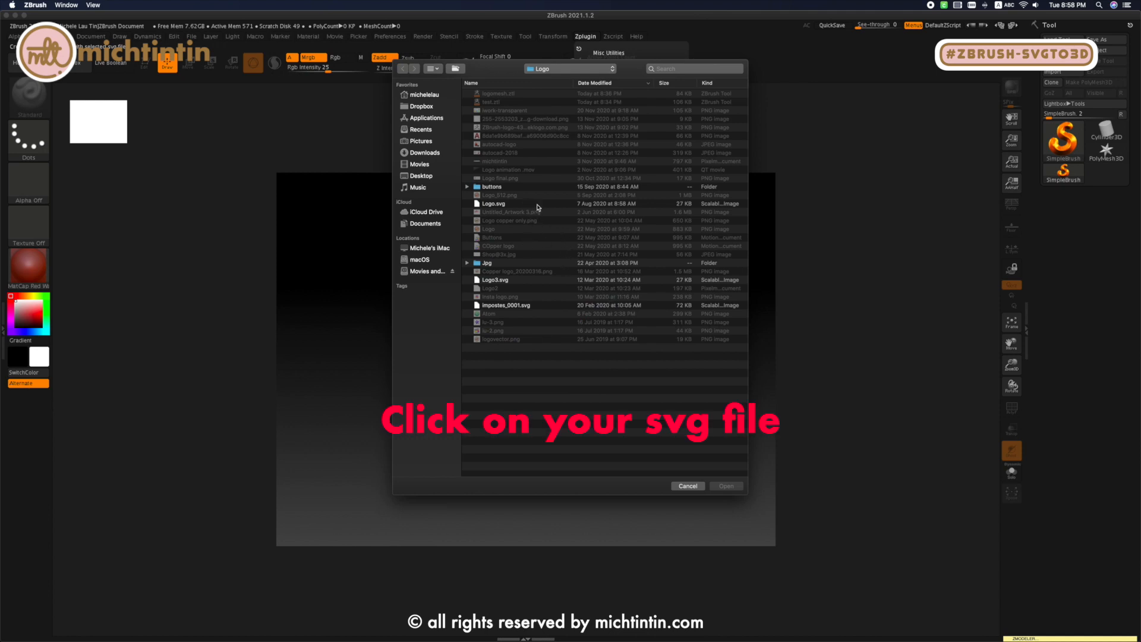
click(492, 203)
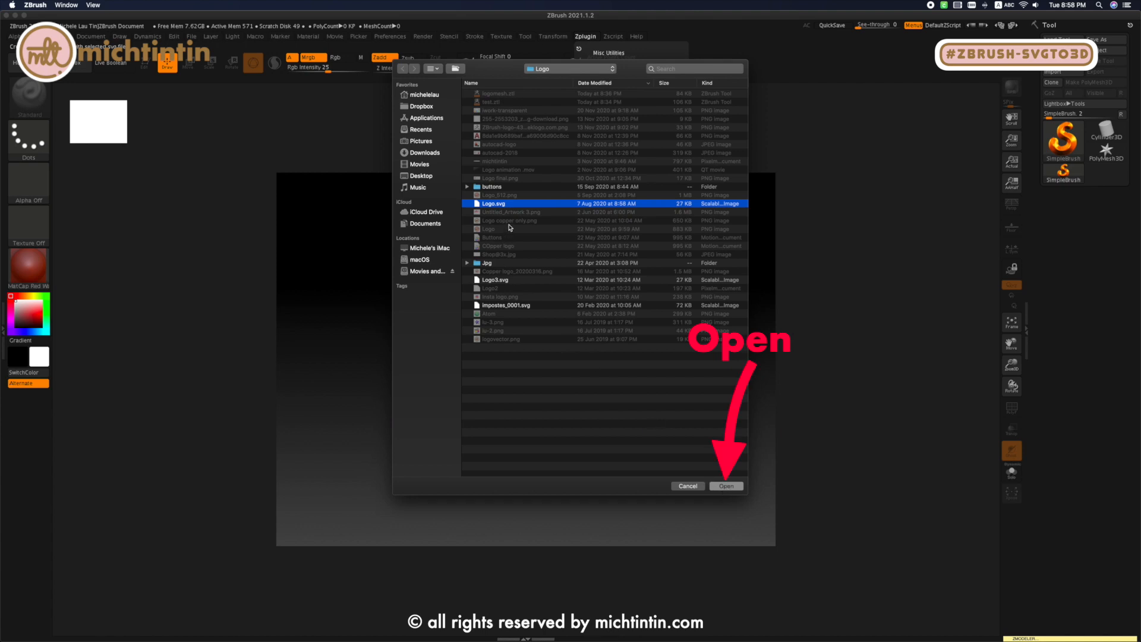
click(727, 485)
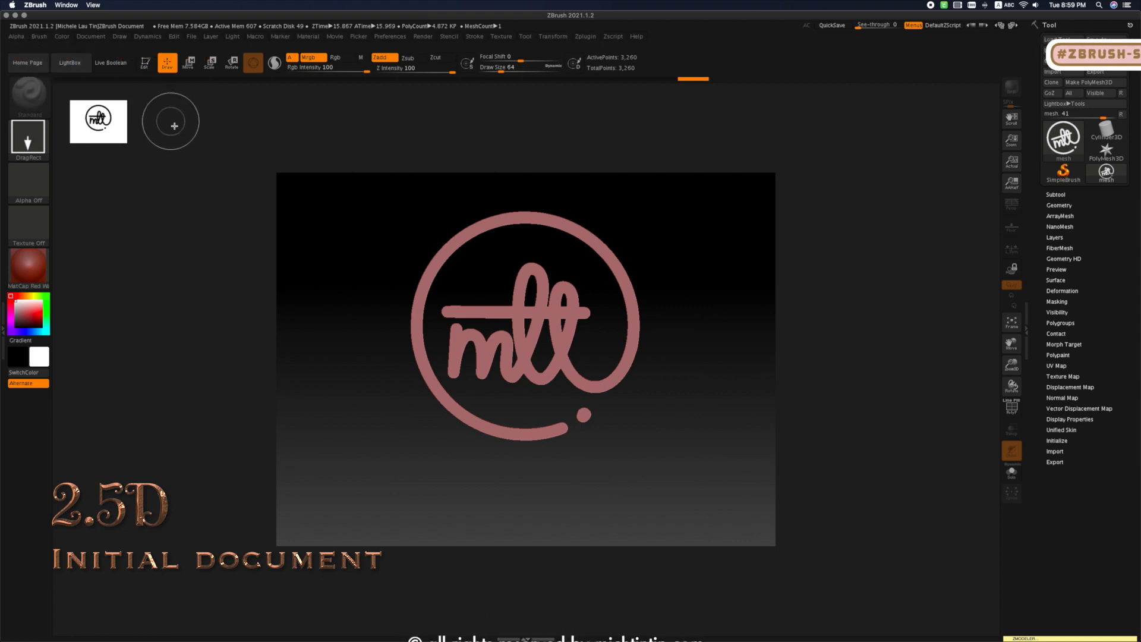
Step: Switch the imported mlt logo mesh into 3D edit mode on the canvas
click(144, 62)
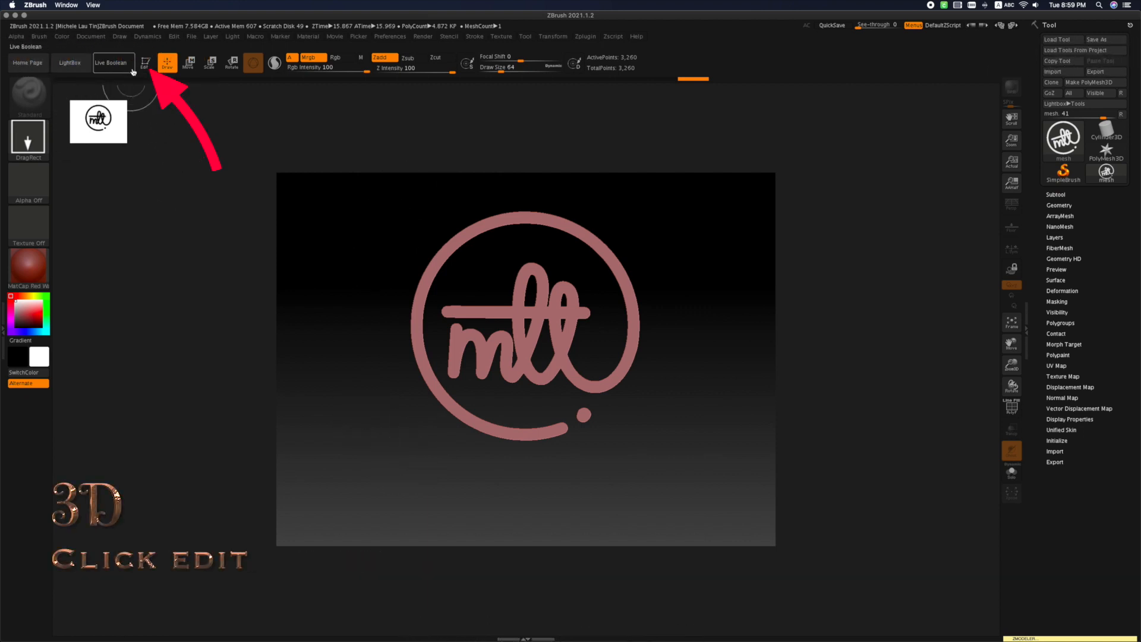
click(142, 63)
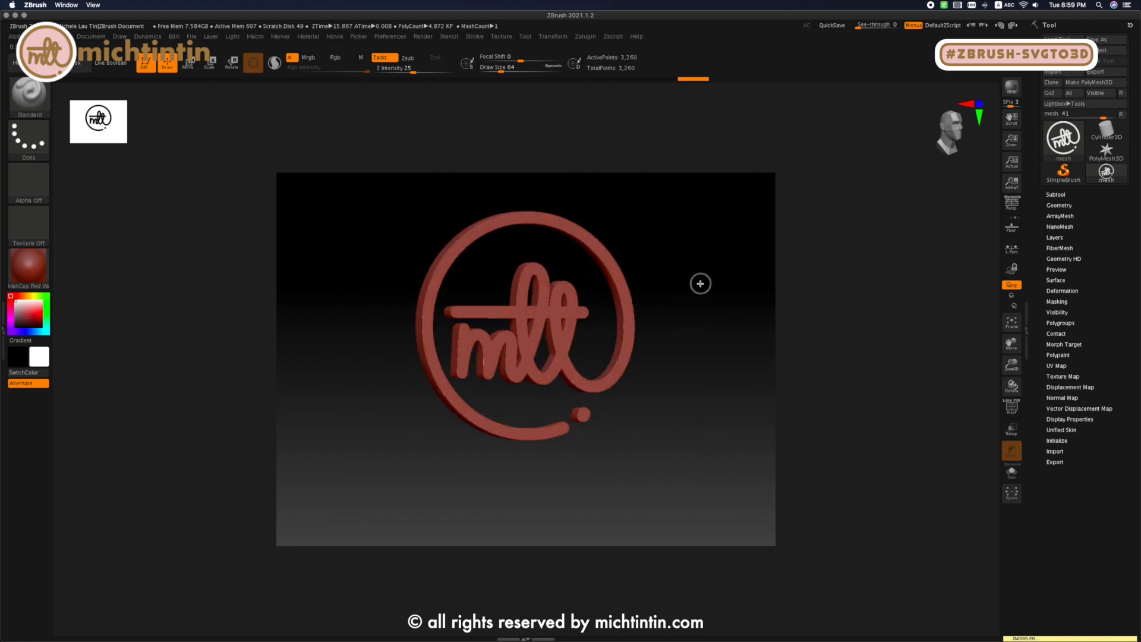
Step: Show the polyframe wireframe on the logo, revealing long thin triangles
key(shift+f)
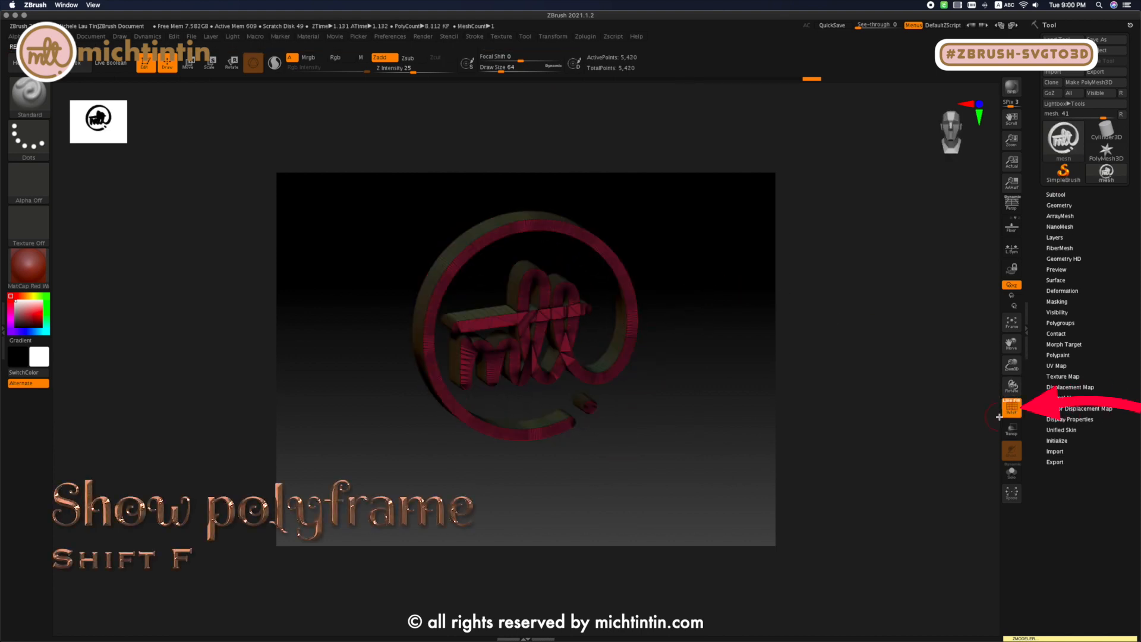
click(1012, 407)
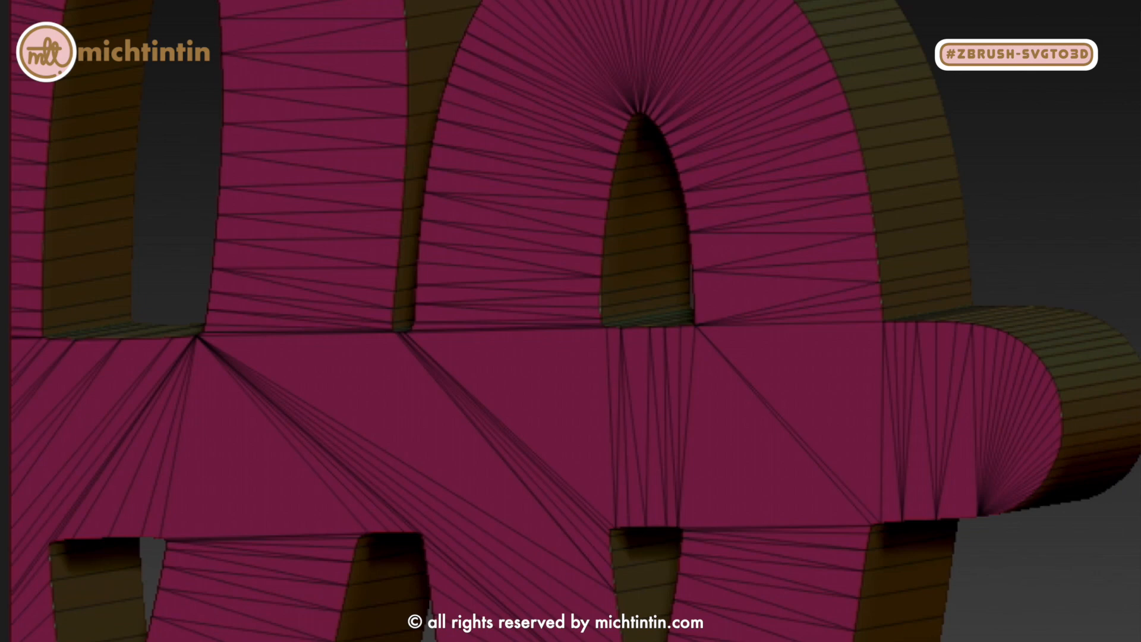
click(585, 36)
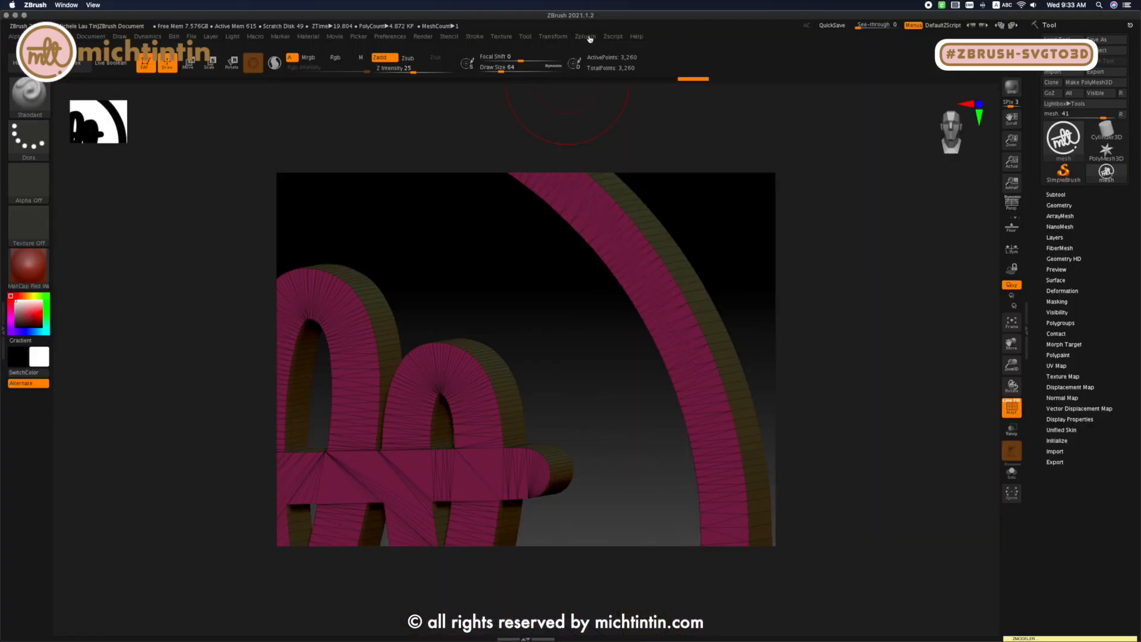
Step: Set the logo's extrusion to 0.57732 and raise its resolution to a denser 6,500-point mesh
click(585, 36)
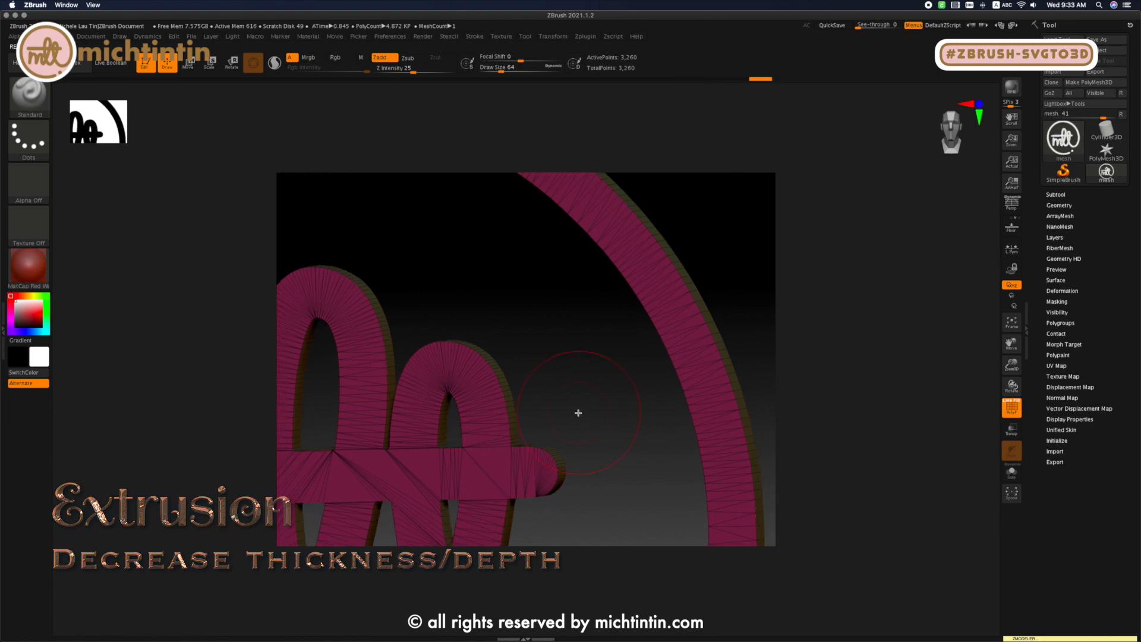
click(579, 36)
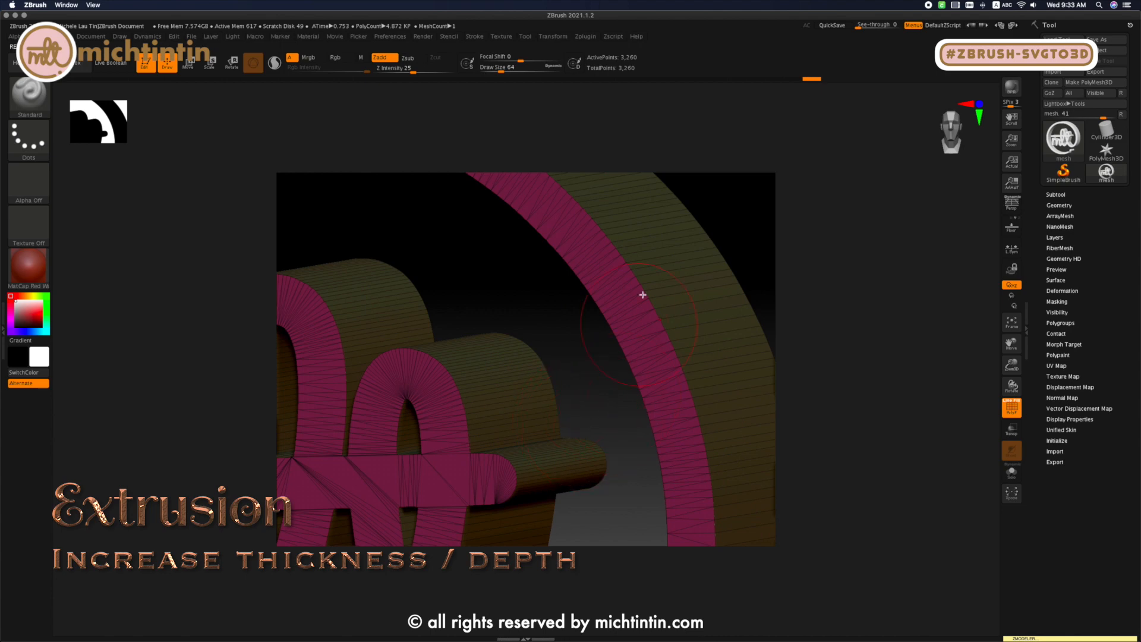
click(585, 36)
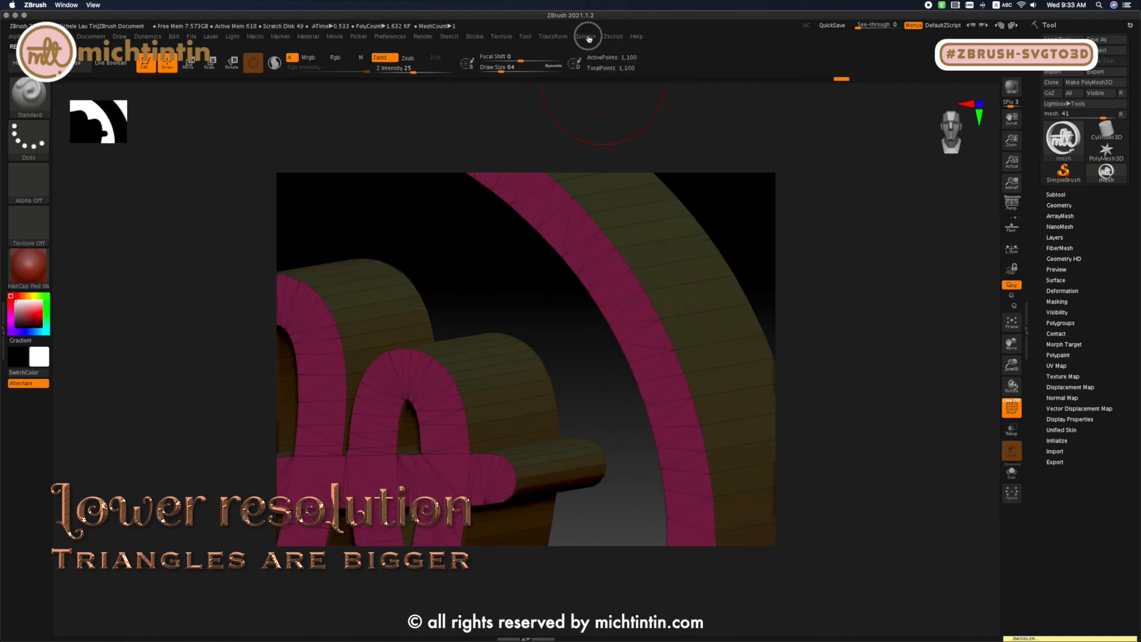
click(583, 35)
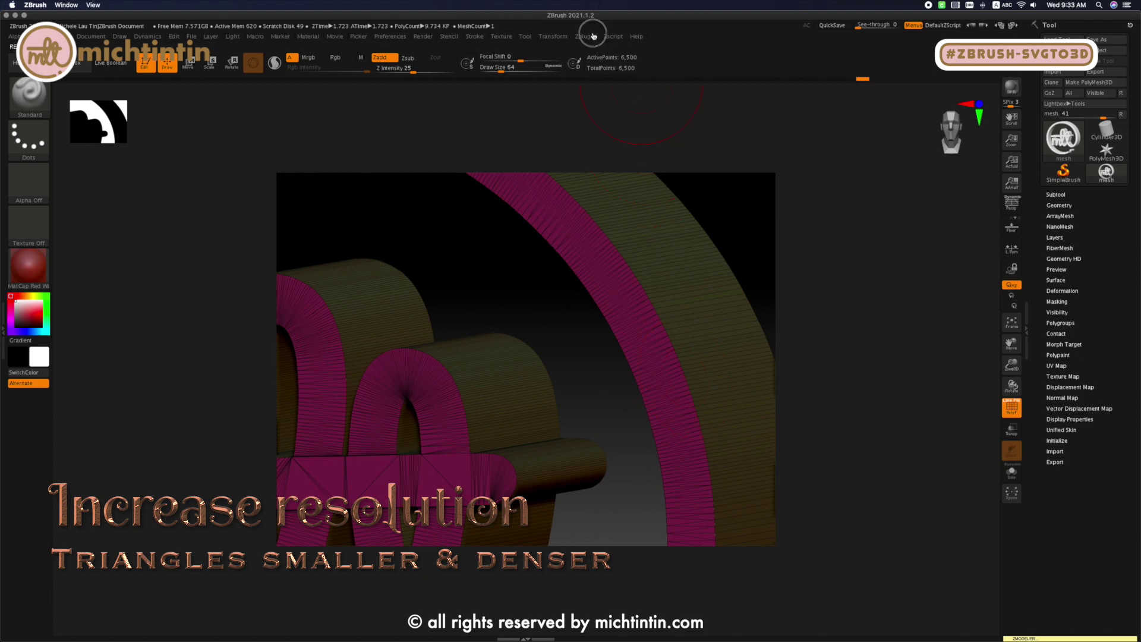
click(589, 35)
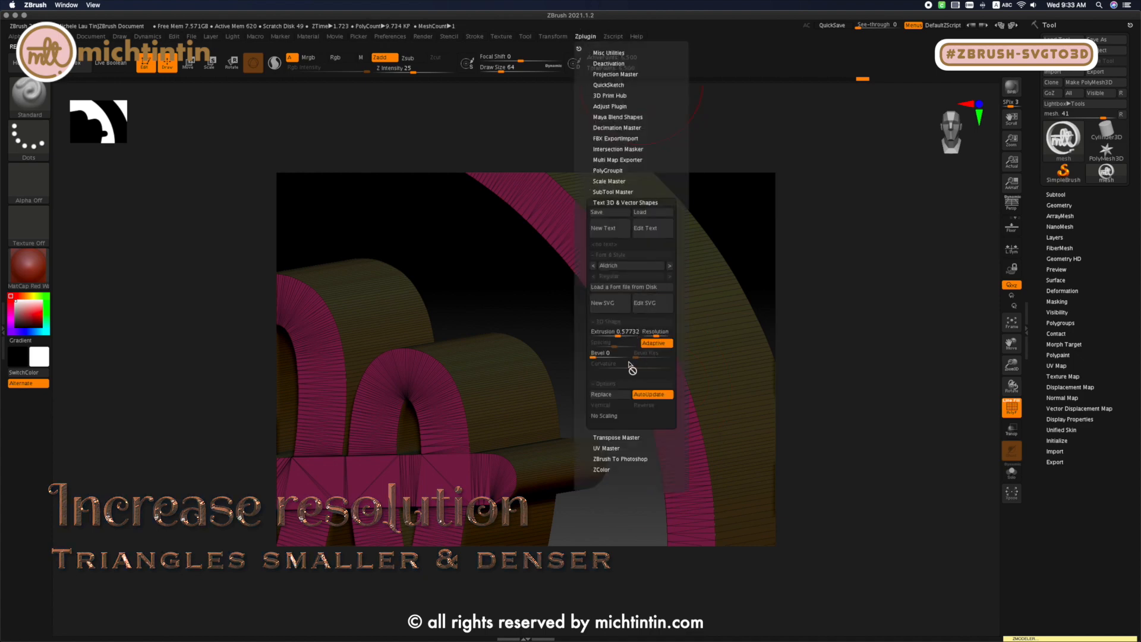
Step: Add a larger bevel to the logo edges and raise Bevel Res, reaching 45,500 points
drag(610, 353, 610, 353)
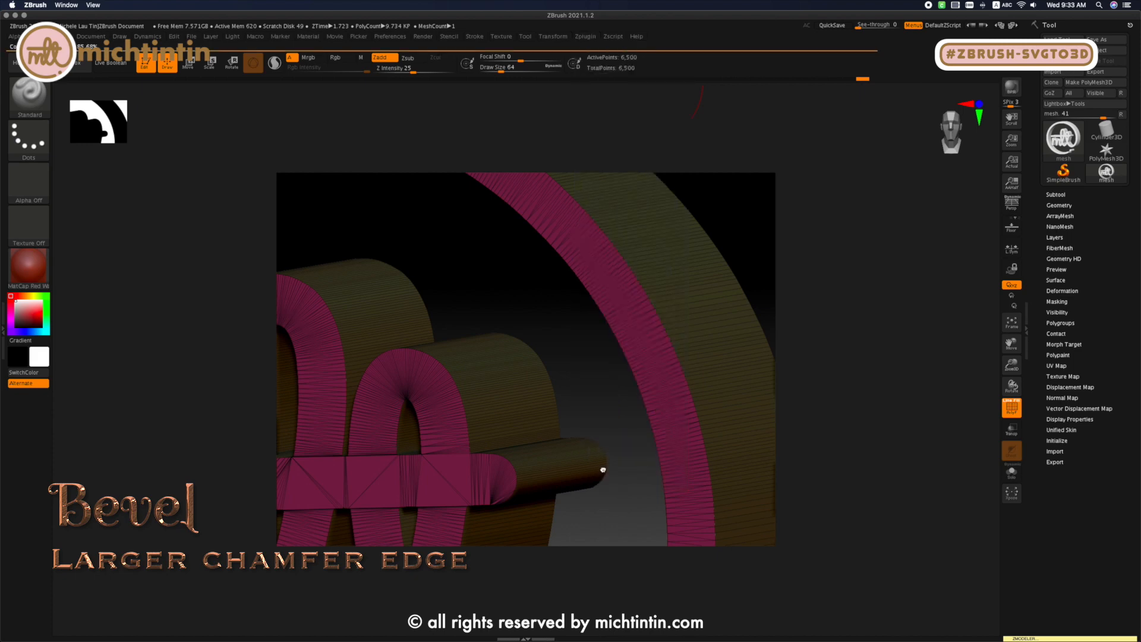
click(607, 466)
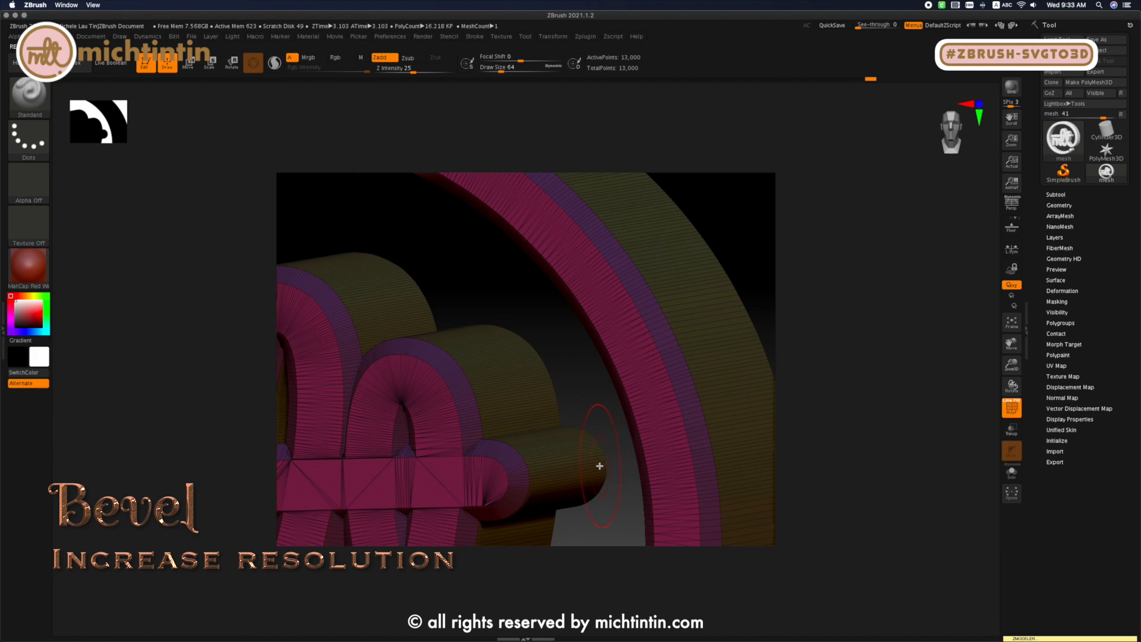
click(585, 36)
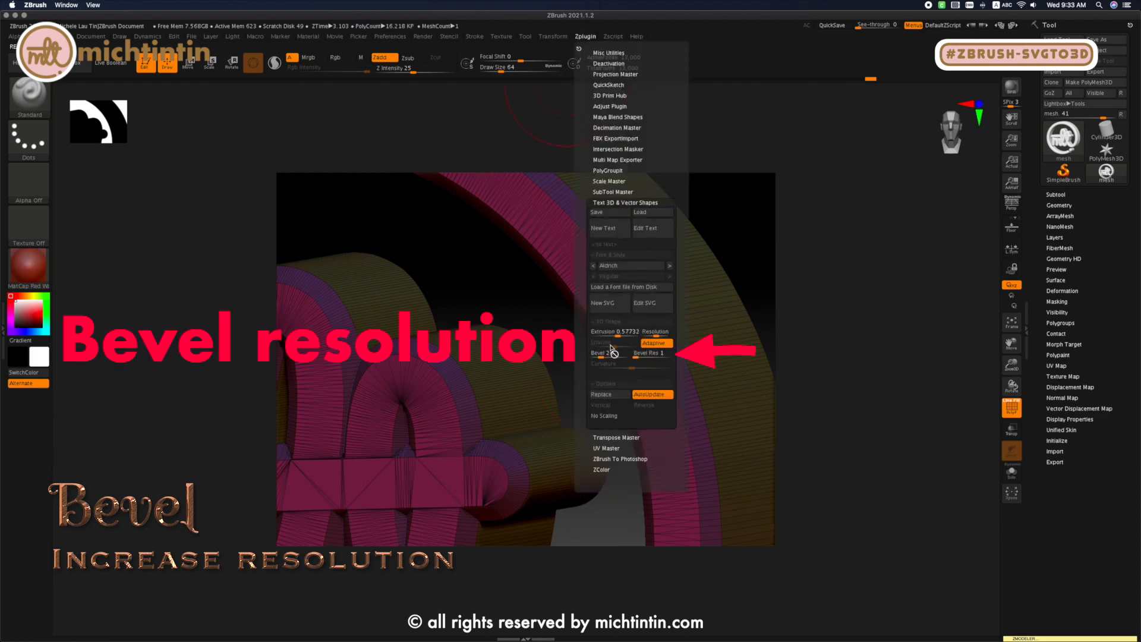
drag(615, 353, 655, 353)
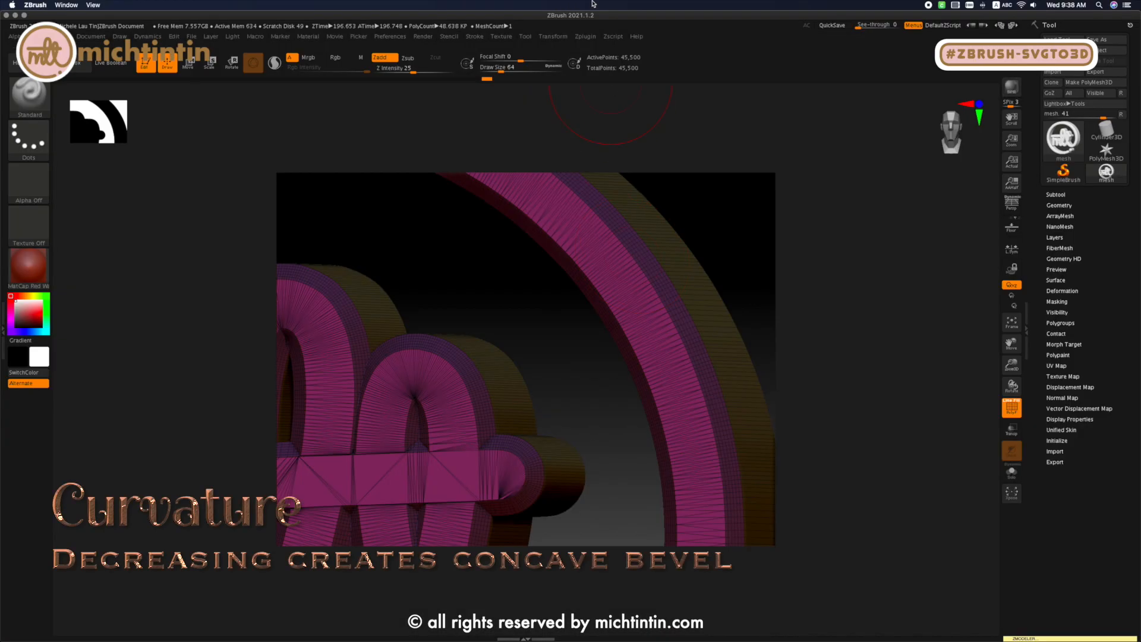
Step: Lower the bevel Curvature toward a concave edge profile and inspect it by orbiting
click(582, 36)
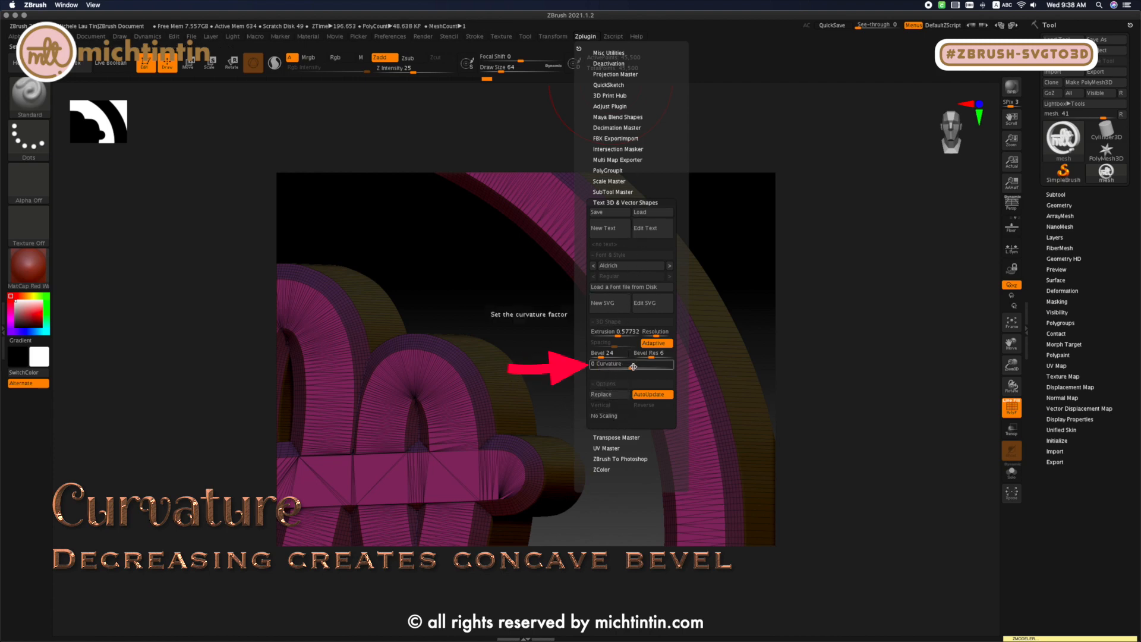
drag(630, 364, 604, 369)
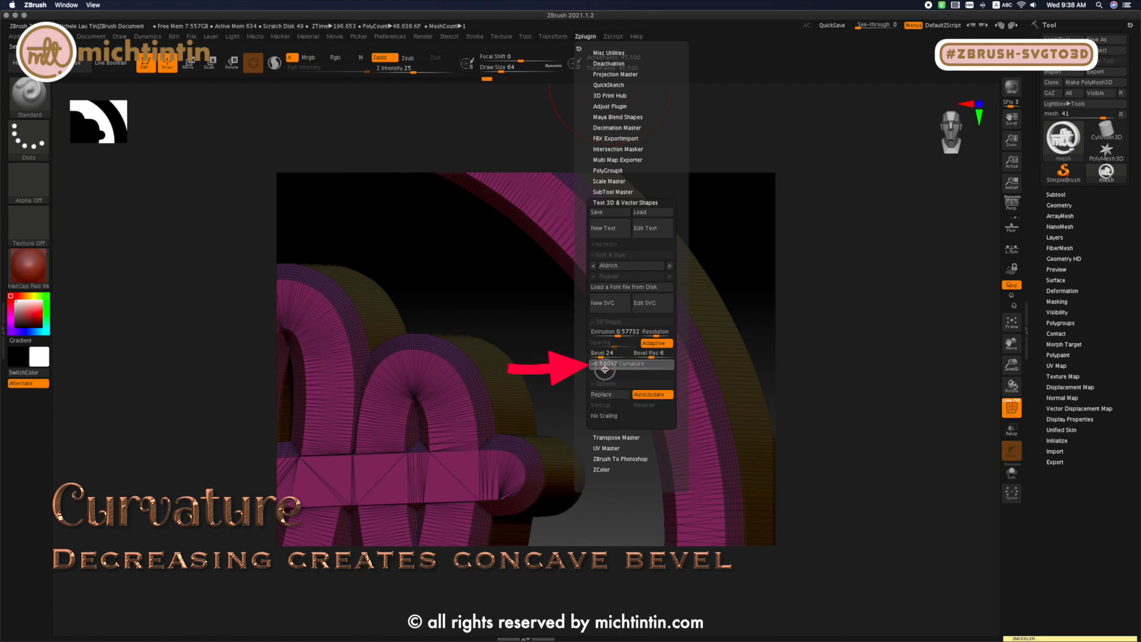
click(605, 365)
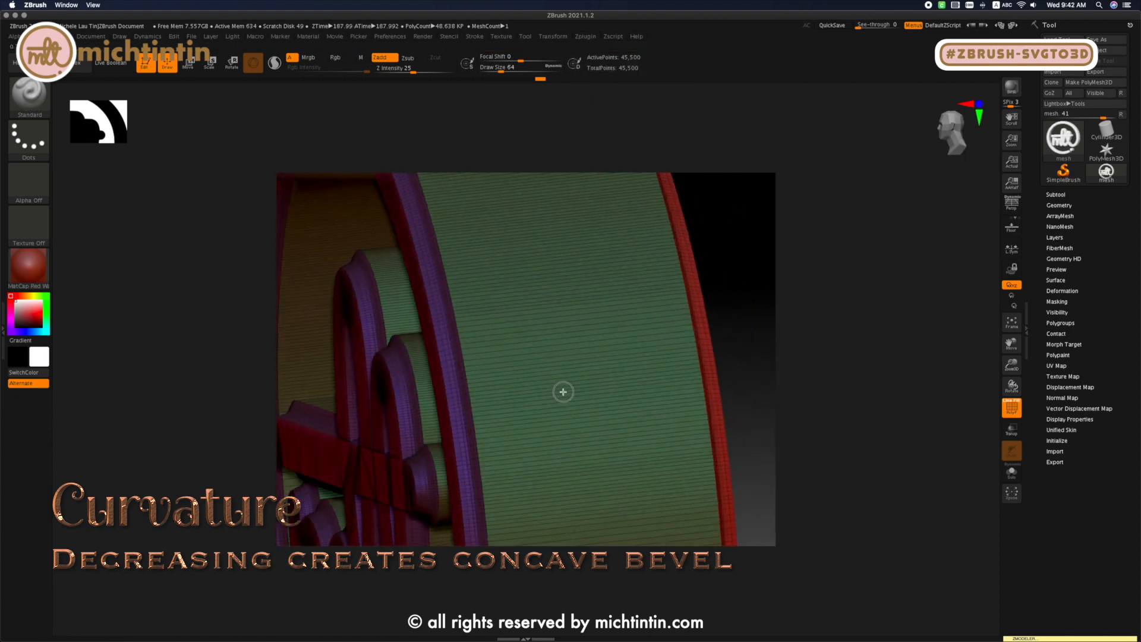
drag(562, 391, 601, 381)
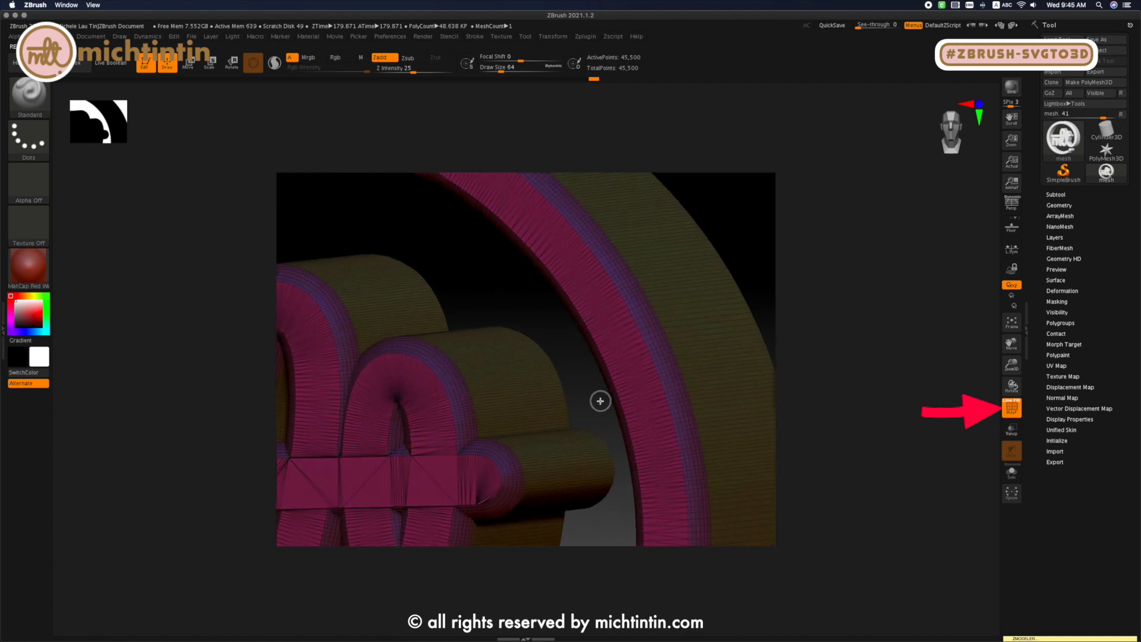
Step: Hide the polyframe overlay and rotate the solid red logo back to a front view
click(1011, 408)
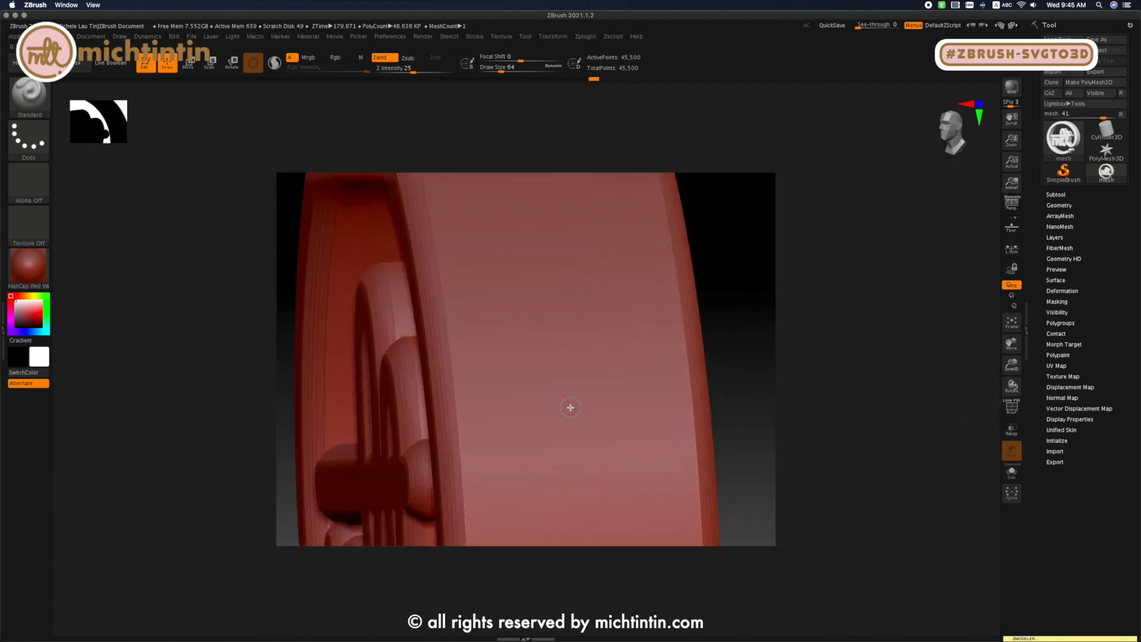
drag(569, 406, 614, 405)
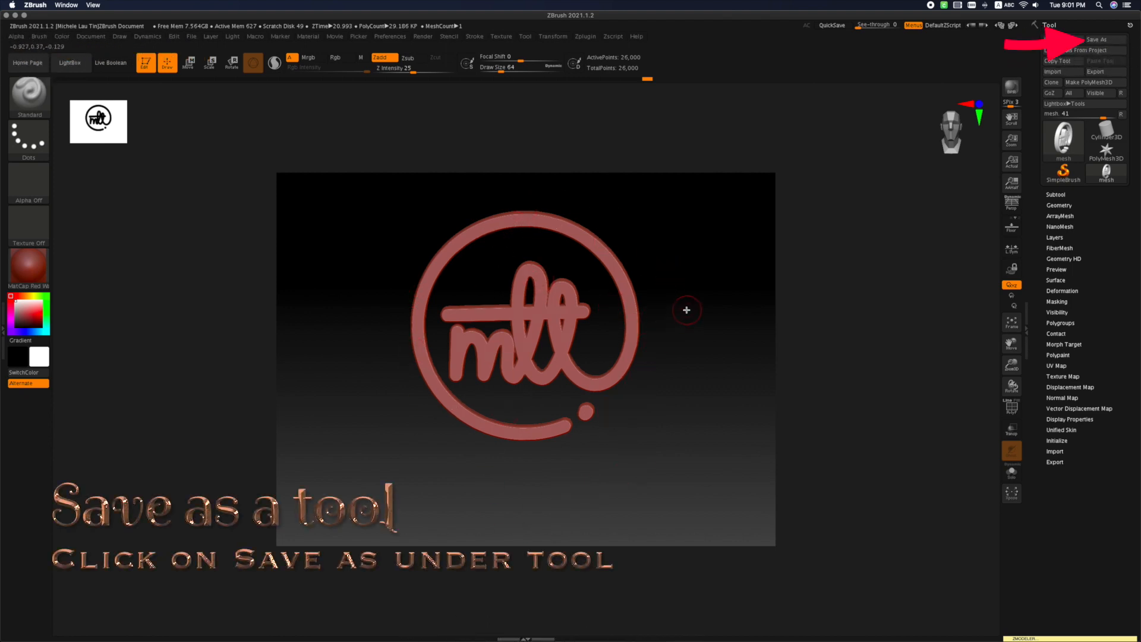
Step: Save the logo as a .ztl tool, then close the project without saving changes
click(1101, 40)
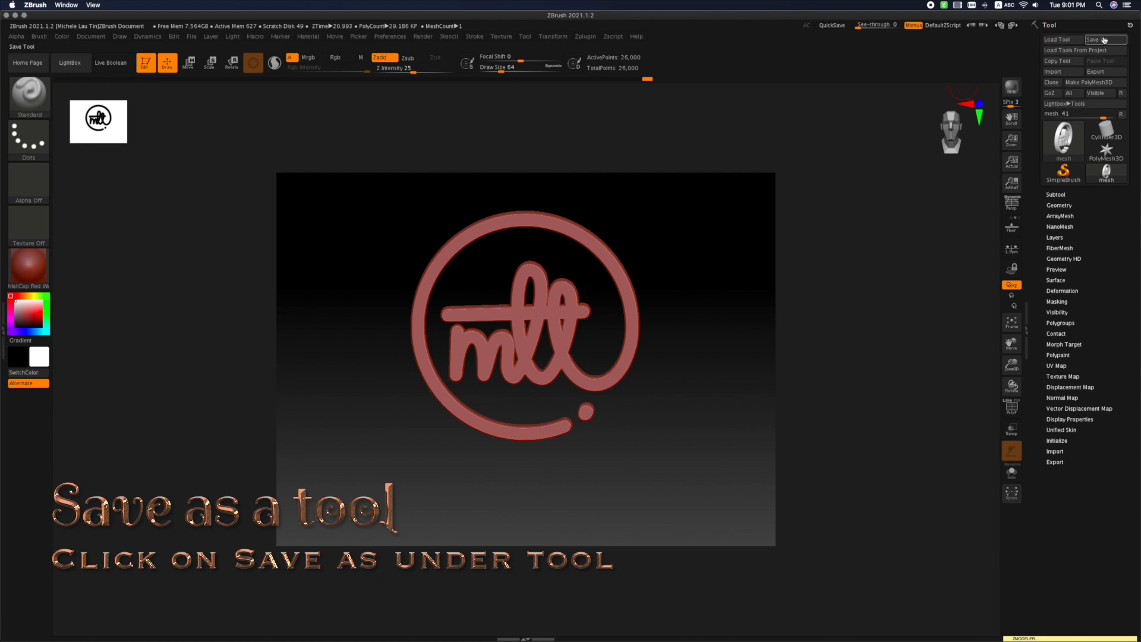
click(1106, 39)
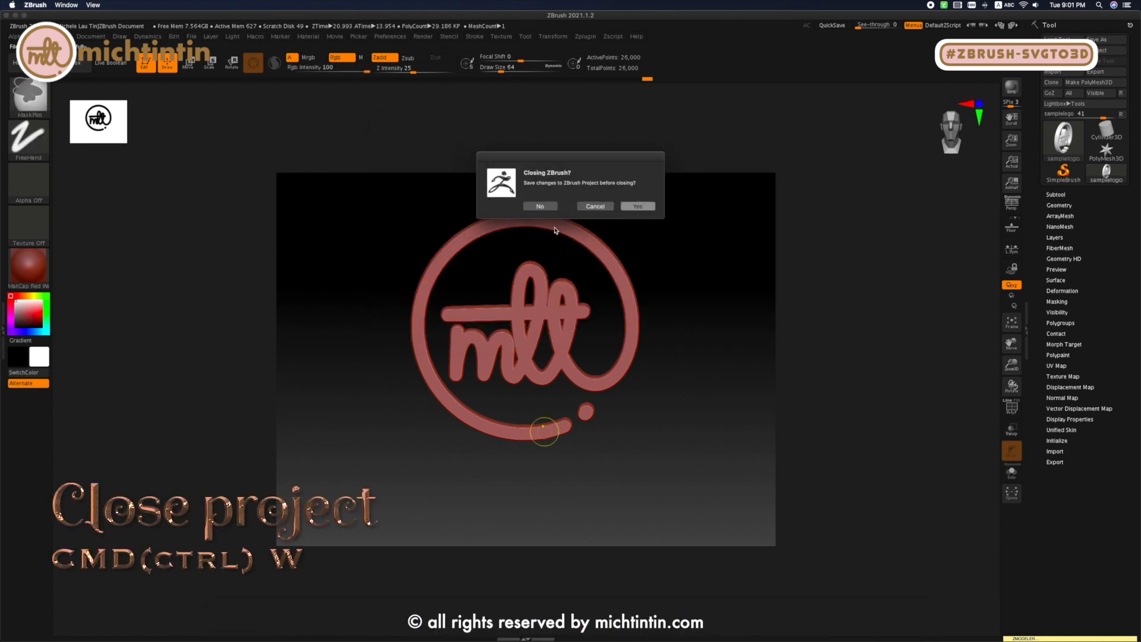
mouse_move(549, 217)
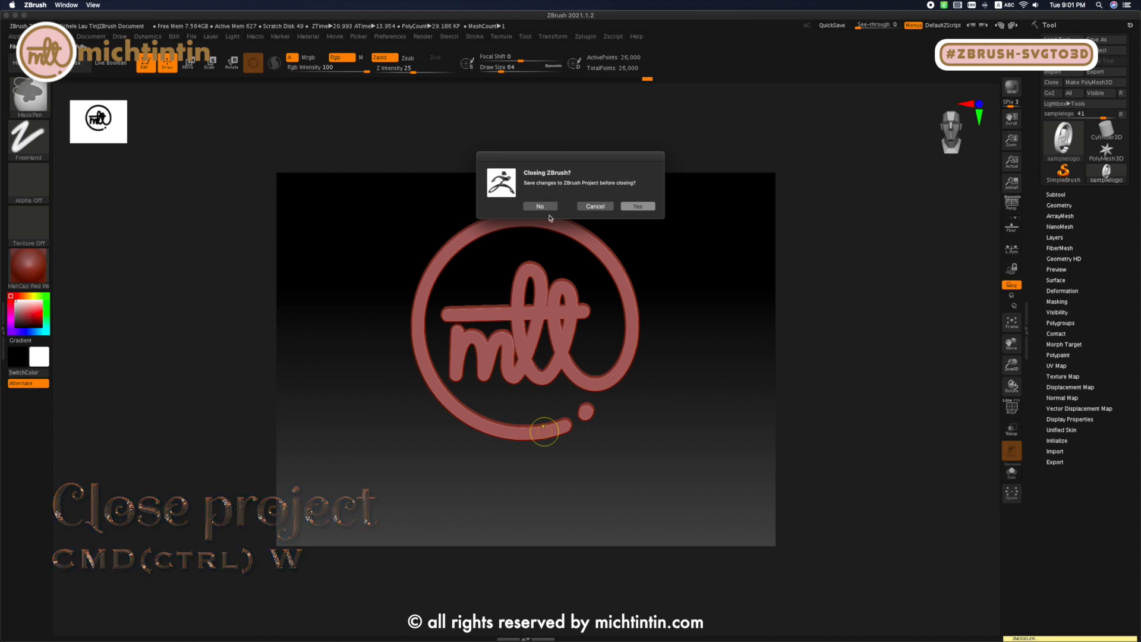
click(540, 206)
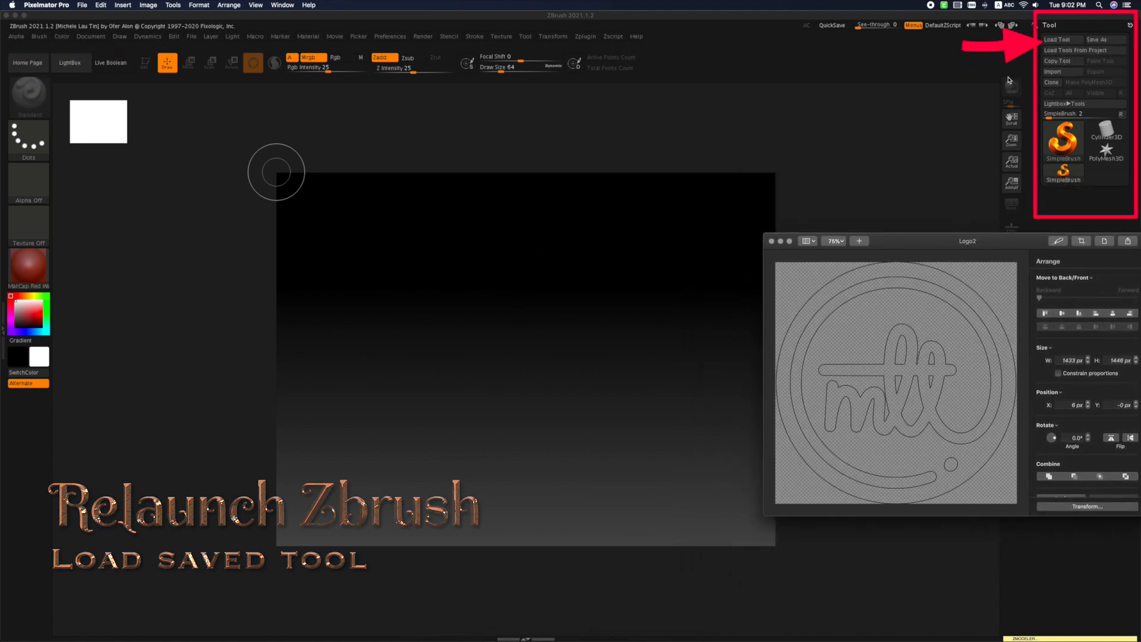
Step: Load the saved samplelogo.ztl file back into the tool palette
click(1063, 40)
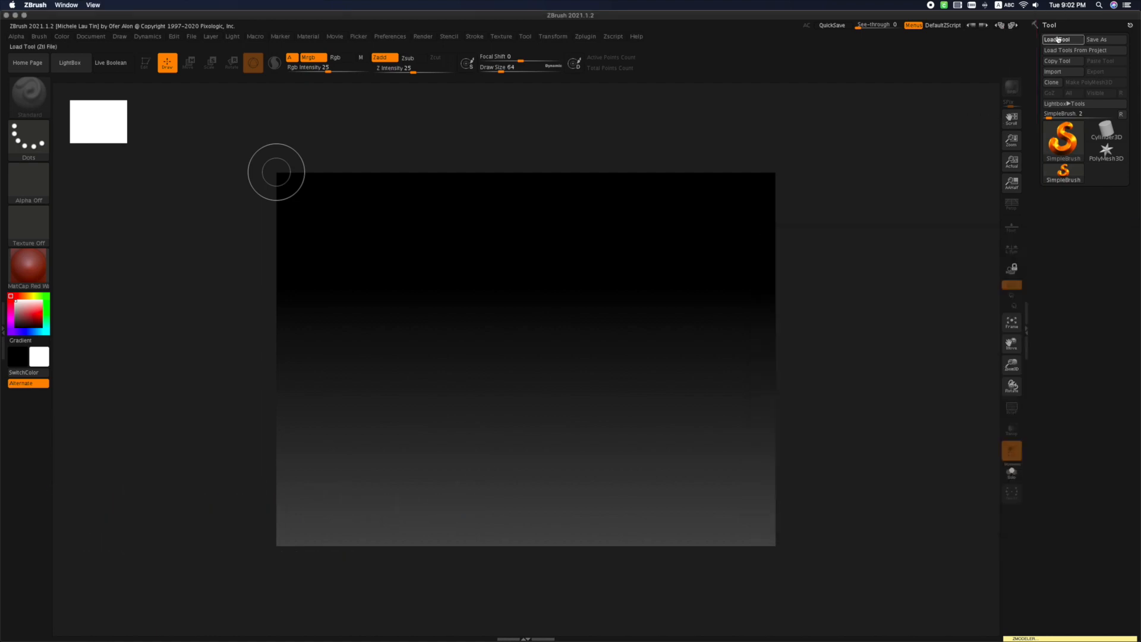
mouse_move(930, 97)
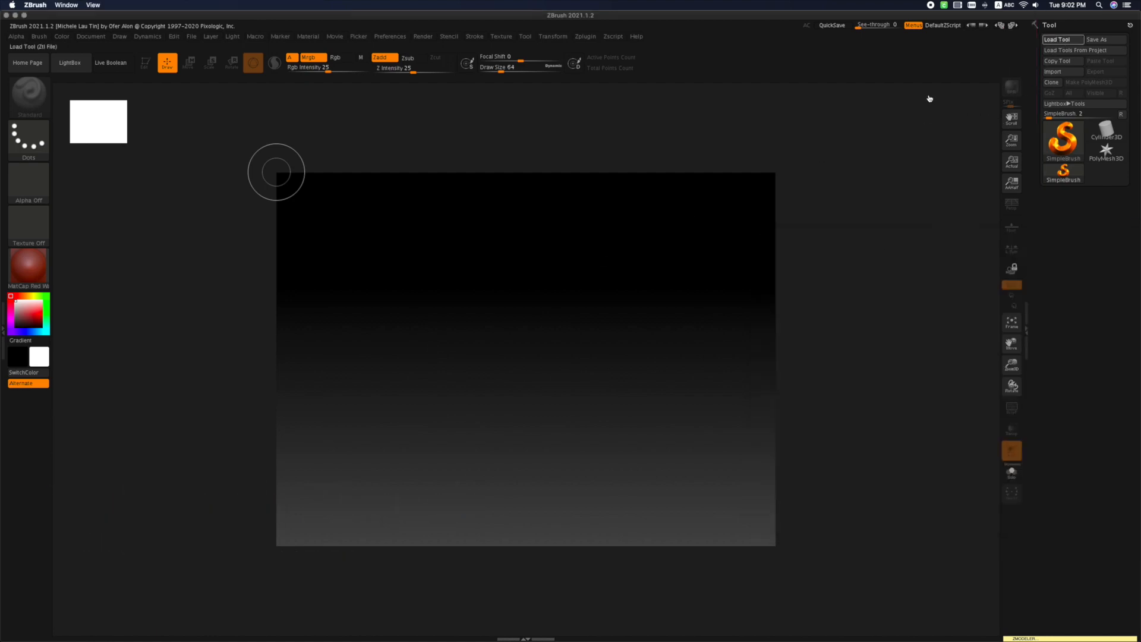
click(1063, 39)
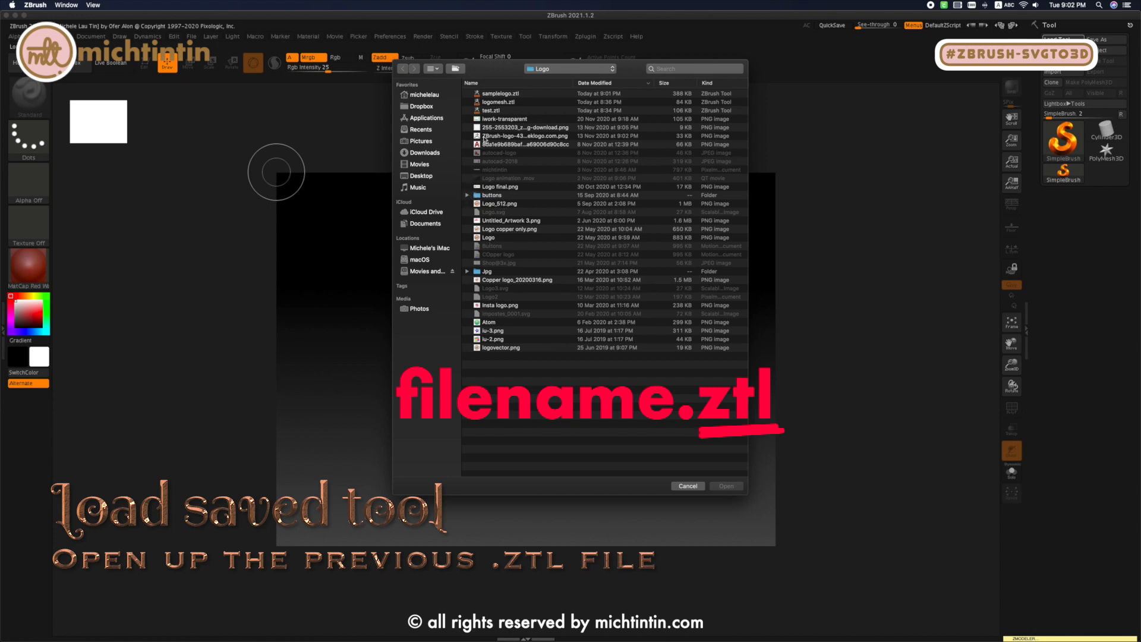
click(494, 93)
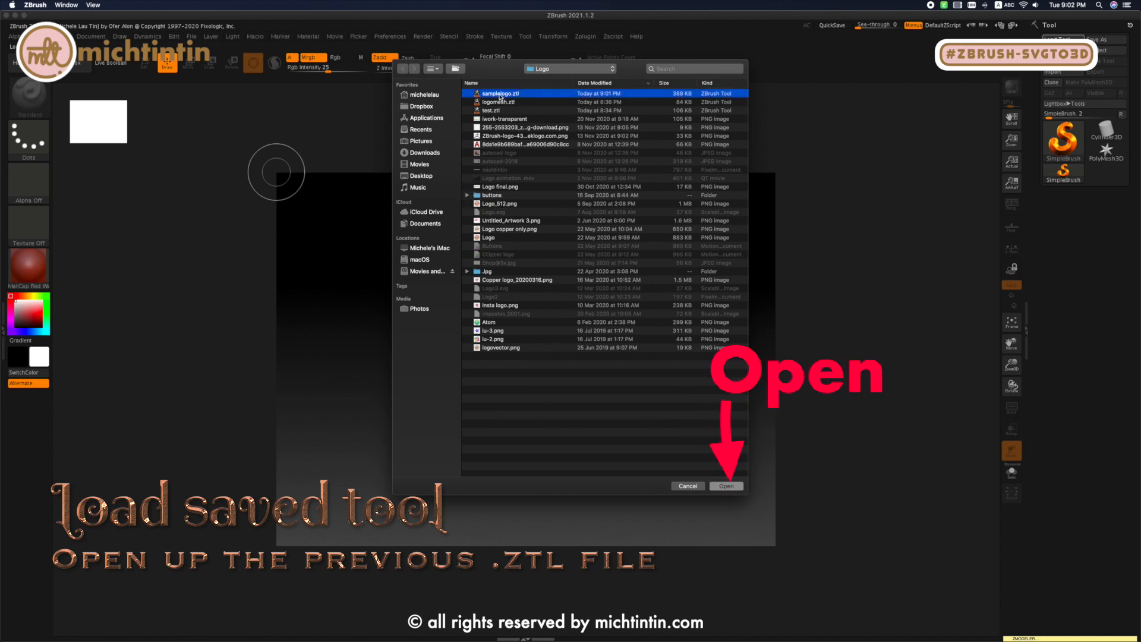
click(727, 485)
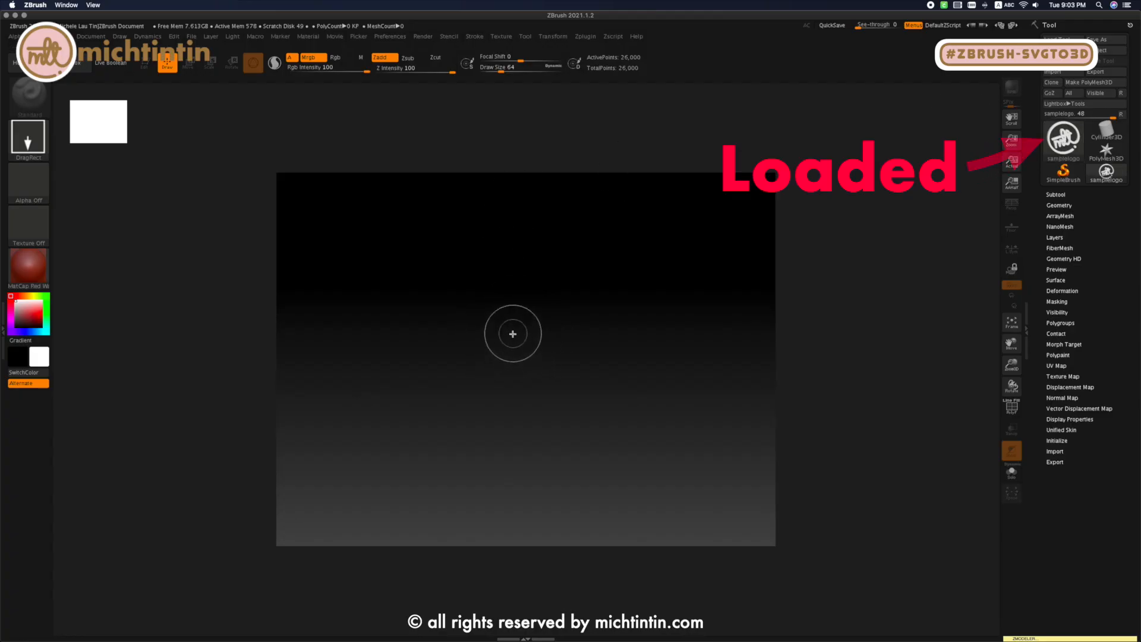
Step: Draw the reloaded logo tool onto the canvas and orbit it side-on to inspect the extrusion
drag(513, 333, 514, 466)
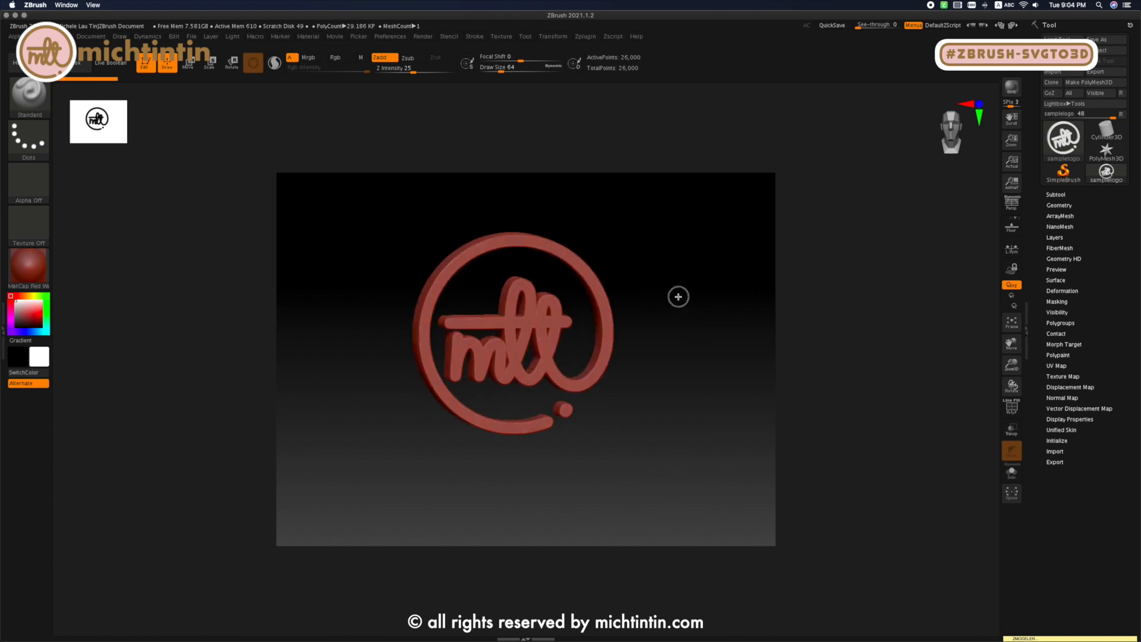
drag(676, 296, 624, 305)
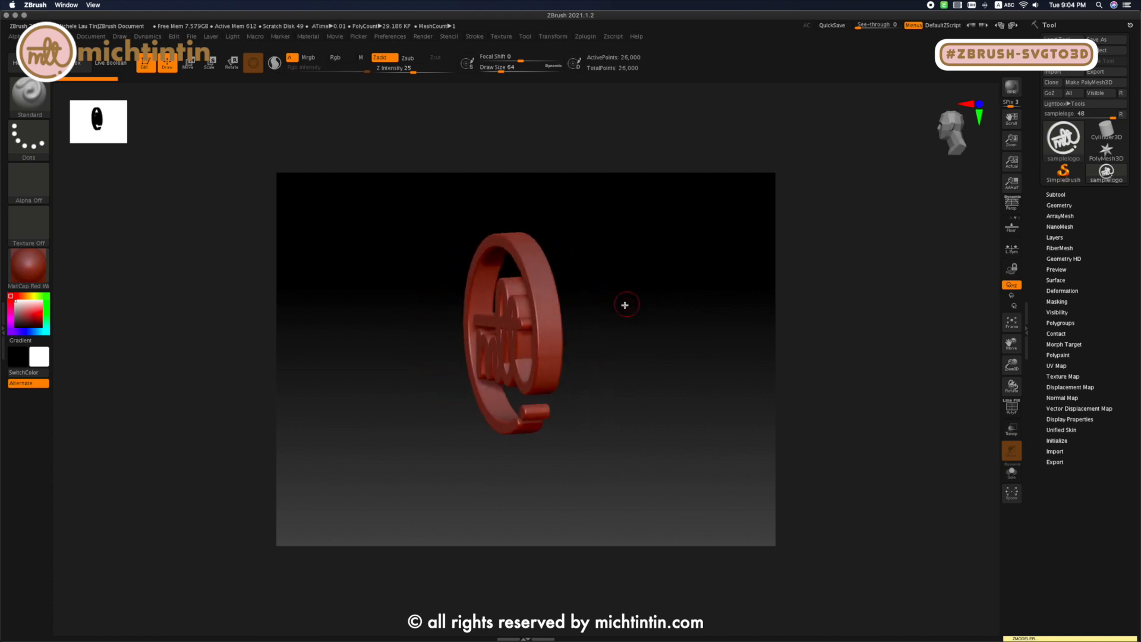